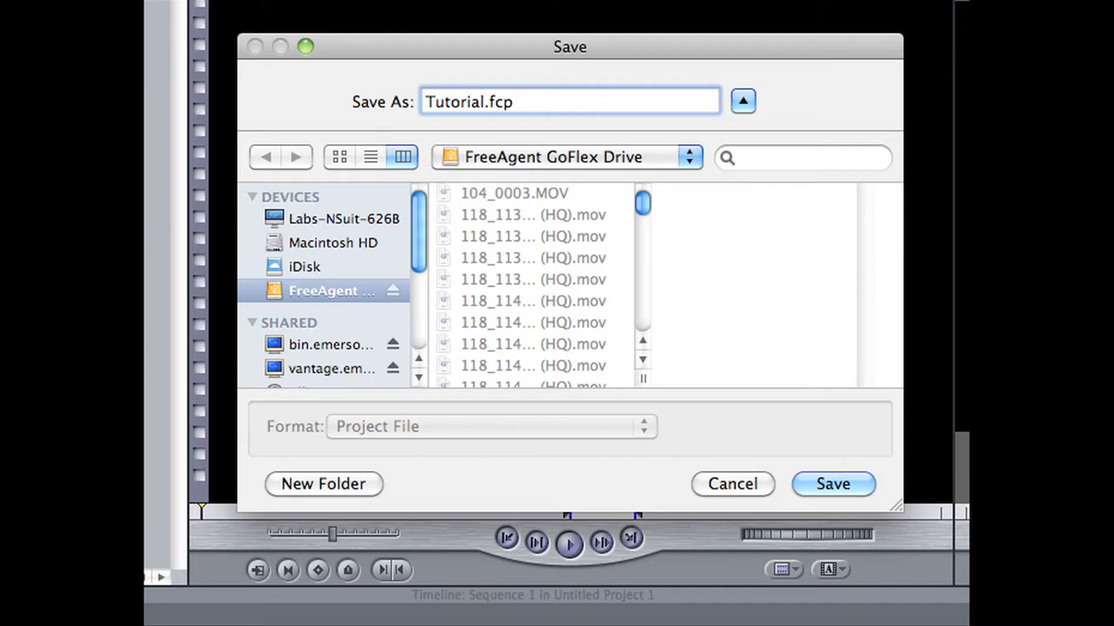
Cancel the Save dialog, leaving Untitled Project 1 unsaved with its clips and Sequence 1
left_click(833, 484)
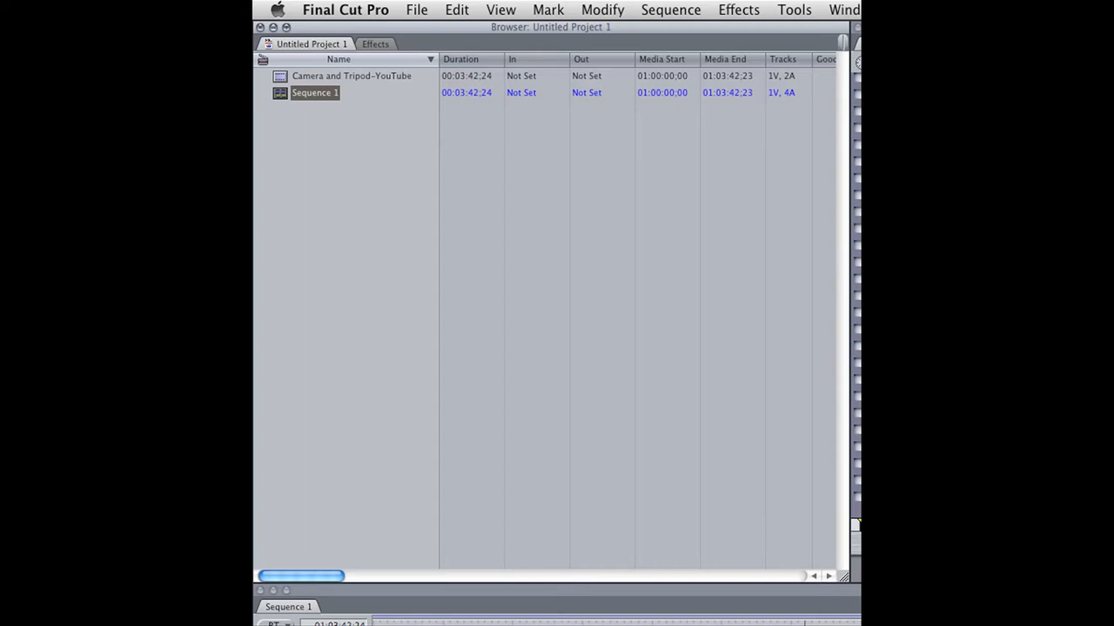
Choose File > Share to open the Share window for Sequence 1
left_click(400, 10)
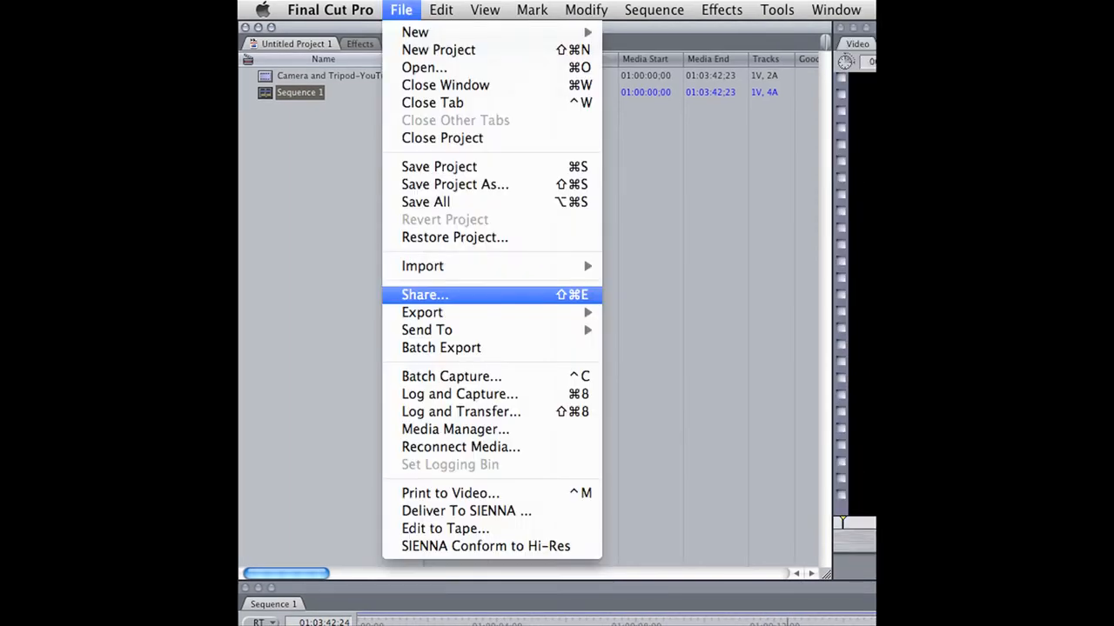
left_click(424, 295)
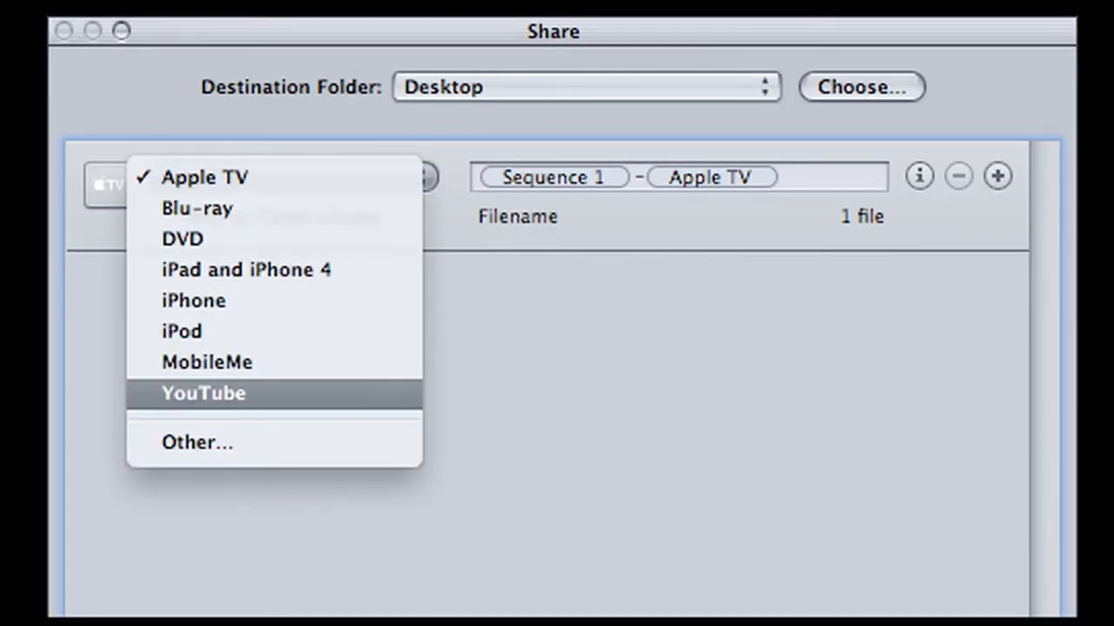
left_click(203, 393)
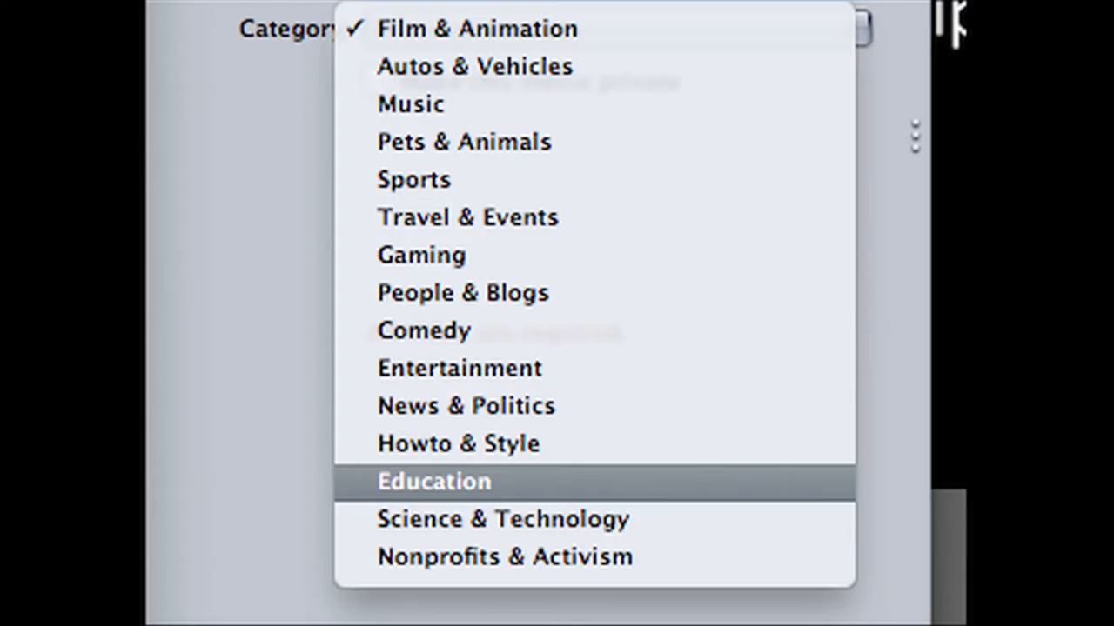
Keep Film & Animation as the YouTube category
left_click(464, 28)
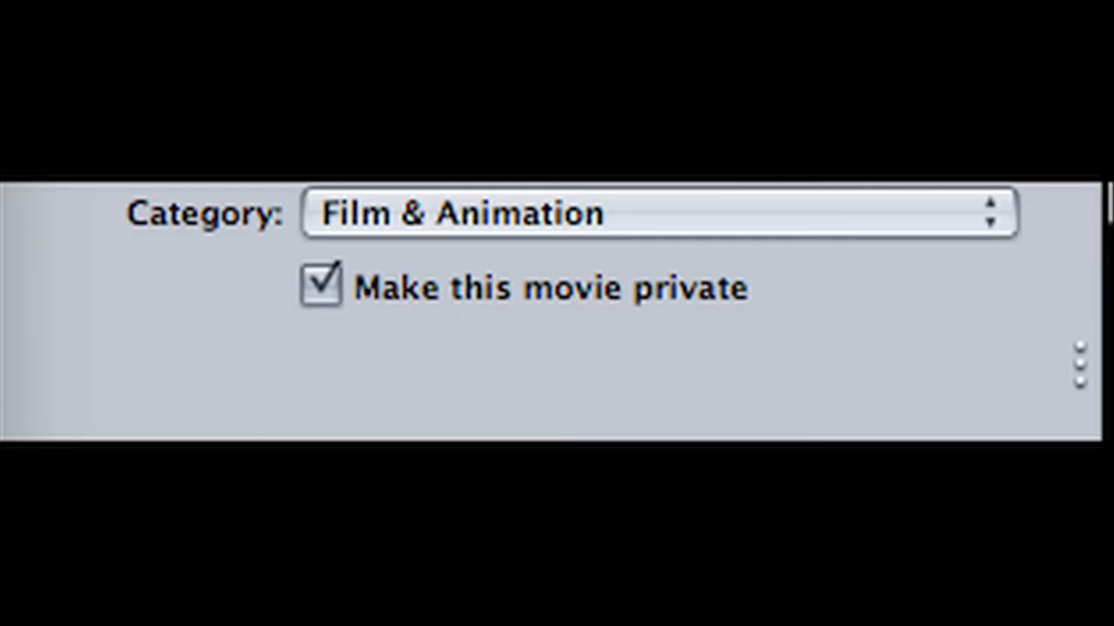